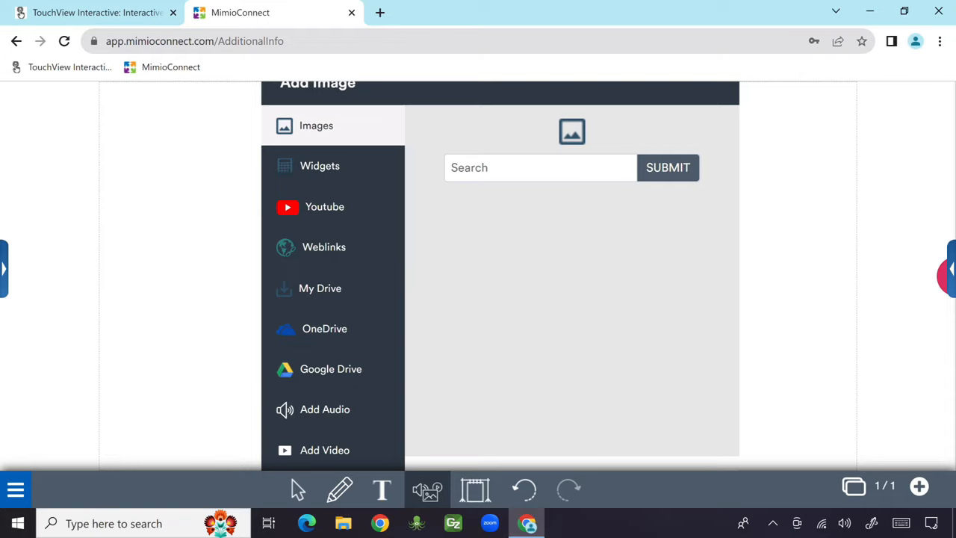
Browse the YouTube and Weblinks sources, then choose OneDrive to reach Microsoft sign-in
{"action": "left_click", "coordinate": [324, 207]}
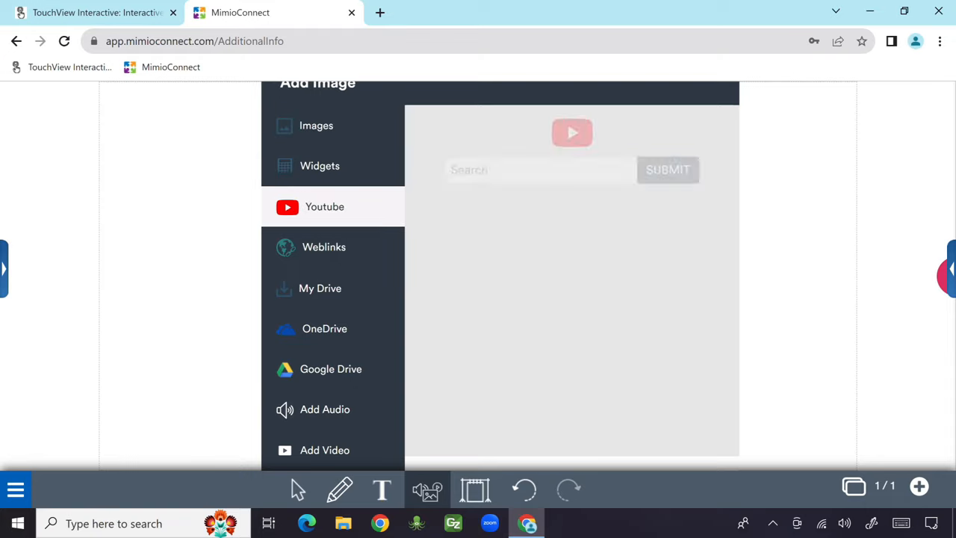
{"action": "left_click", "coordinate": [323, 247]}
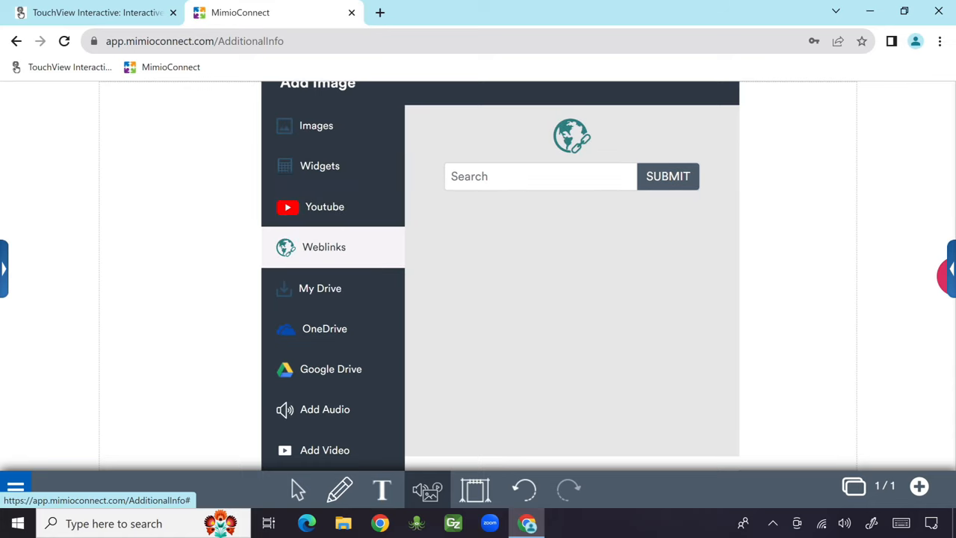
{"action": "left_click", "coordinate": [324, 328]}
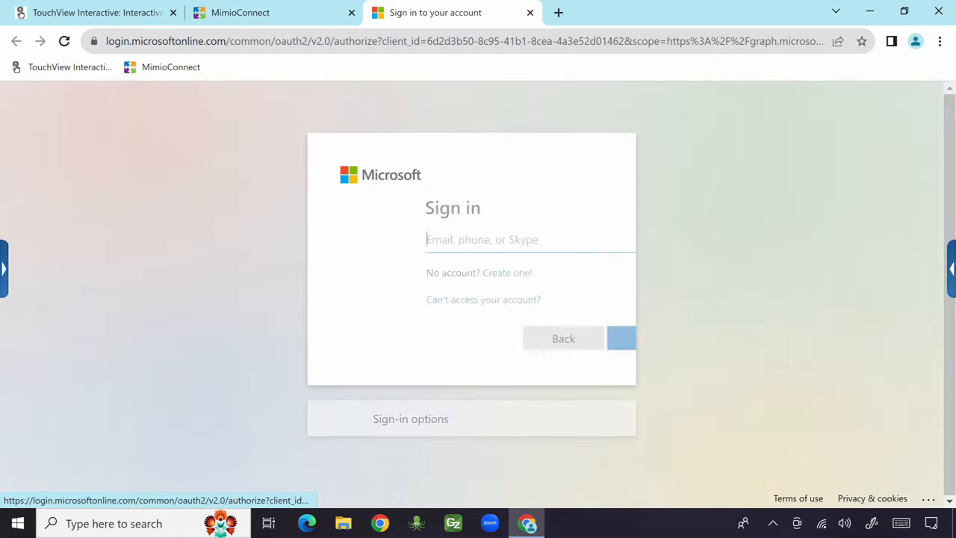
Close the Microsoft sign-in tab and enter 'planets' in the YouTube search box
{"action": "left_click", "coordinate": [530, 13]}
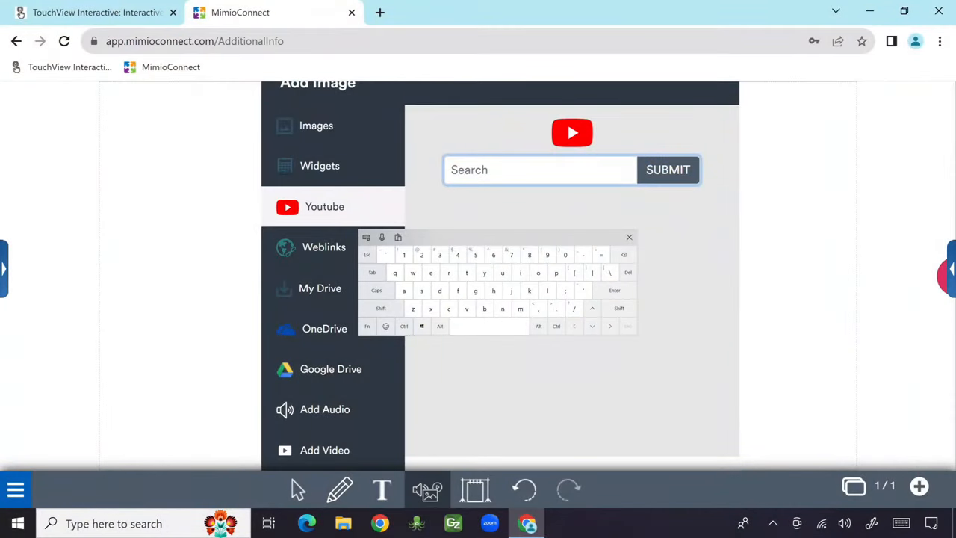
{"action": "type", "text": "planets"}
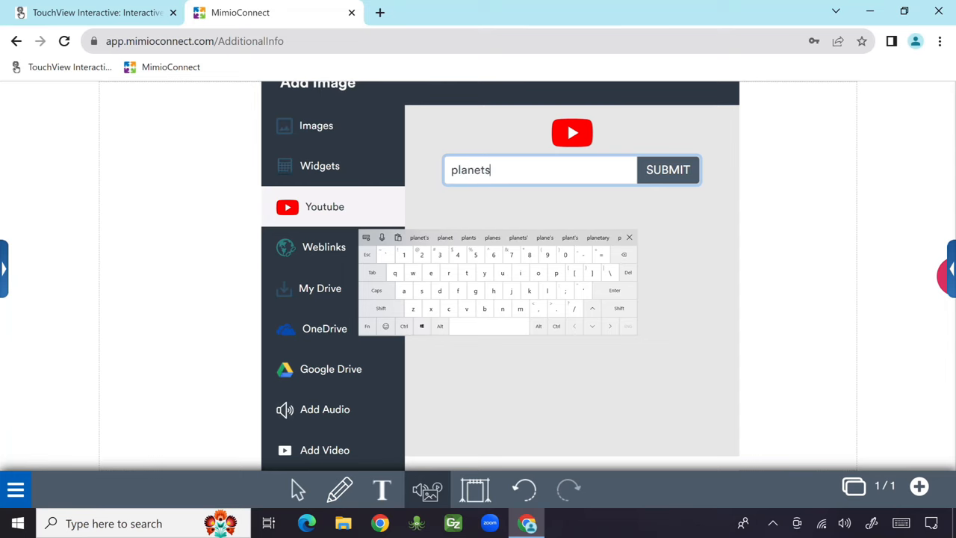